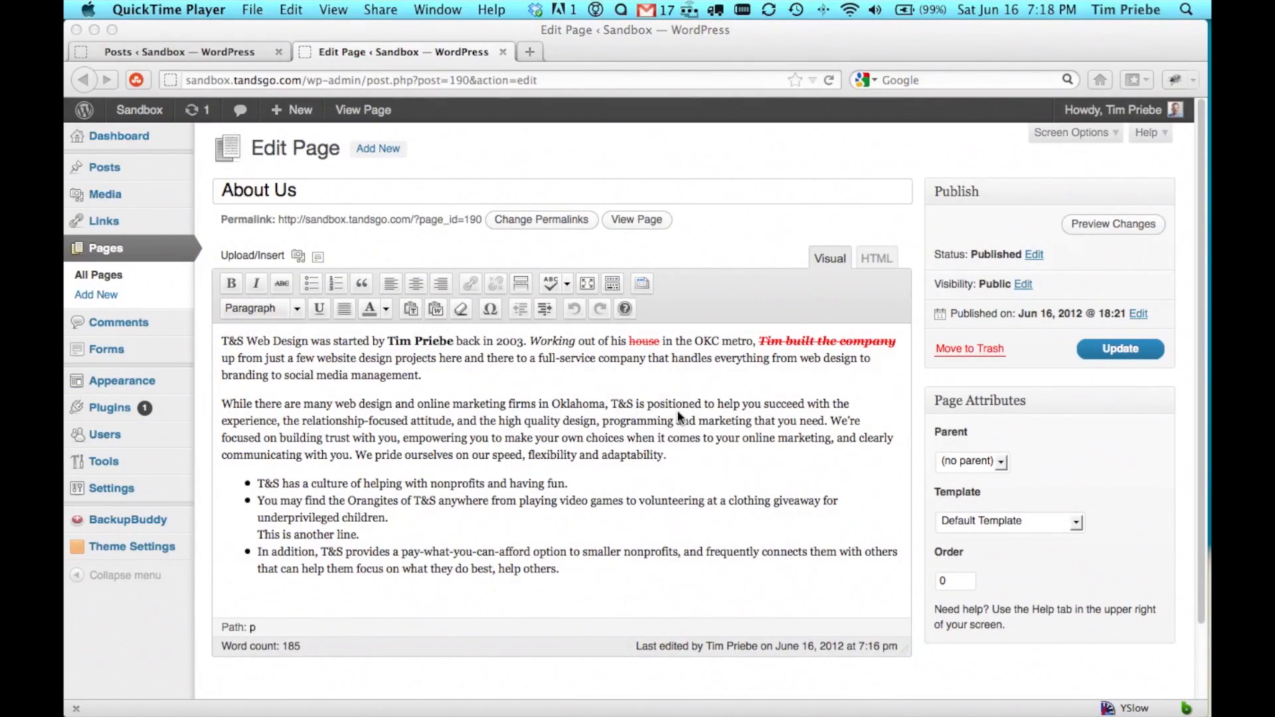
mouse_move(805, 370)
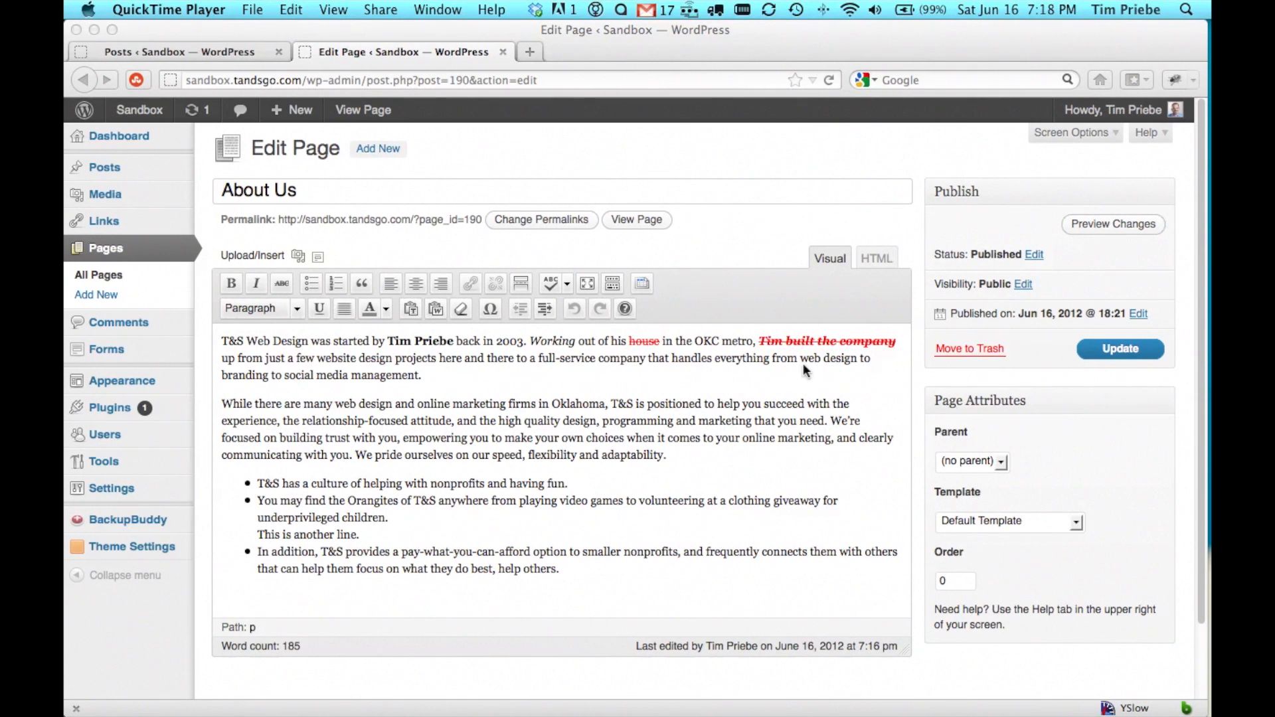
mouse_move(1129, 159)
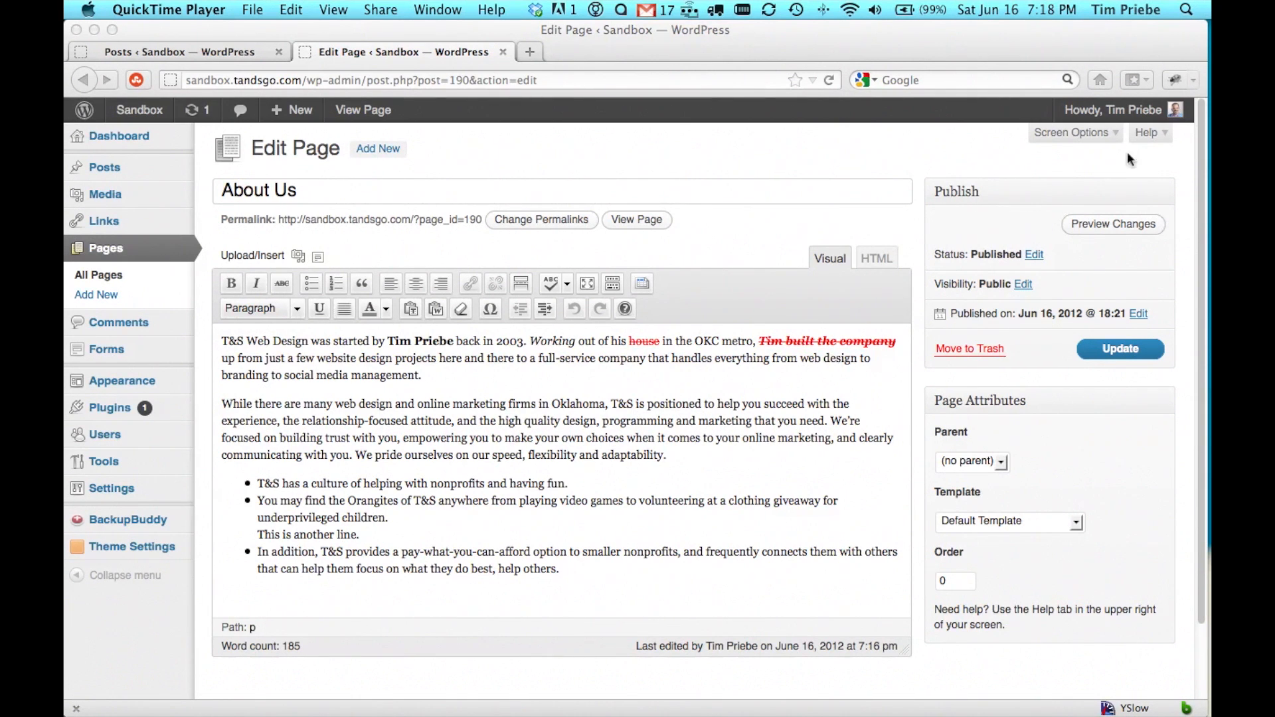
Step: Enable the Revisions box via Screen Options so the About Us editor lists its saved versions
scroll(down, 3)
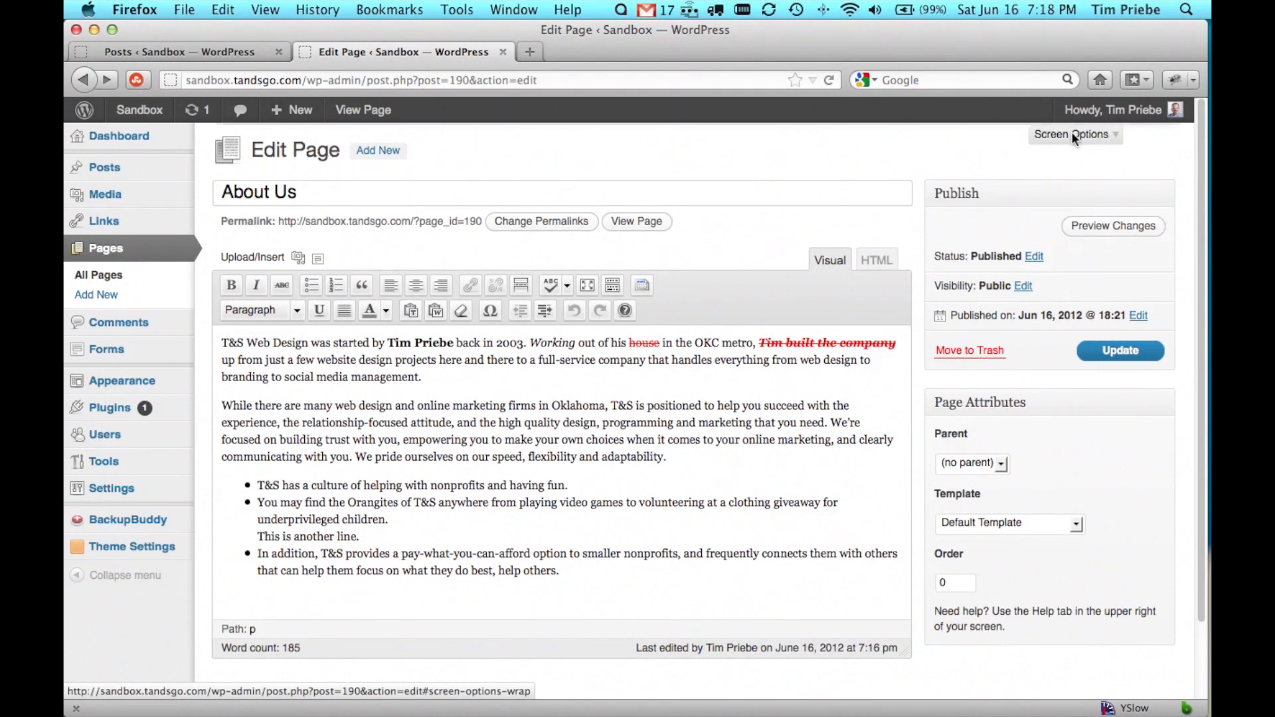
click(1071, 134)
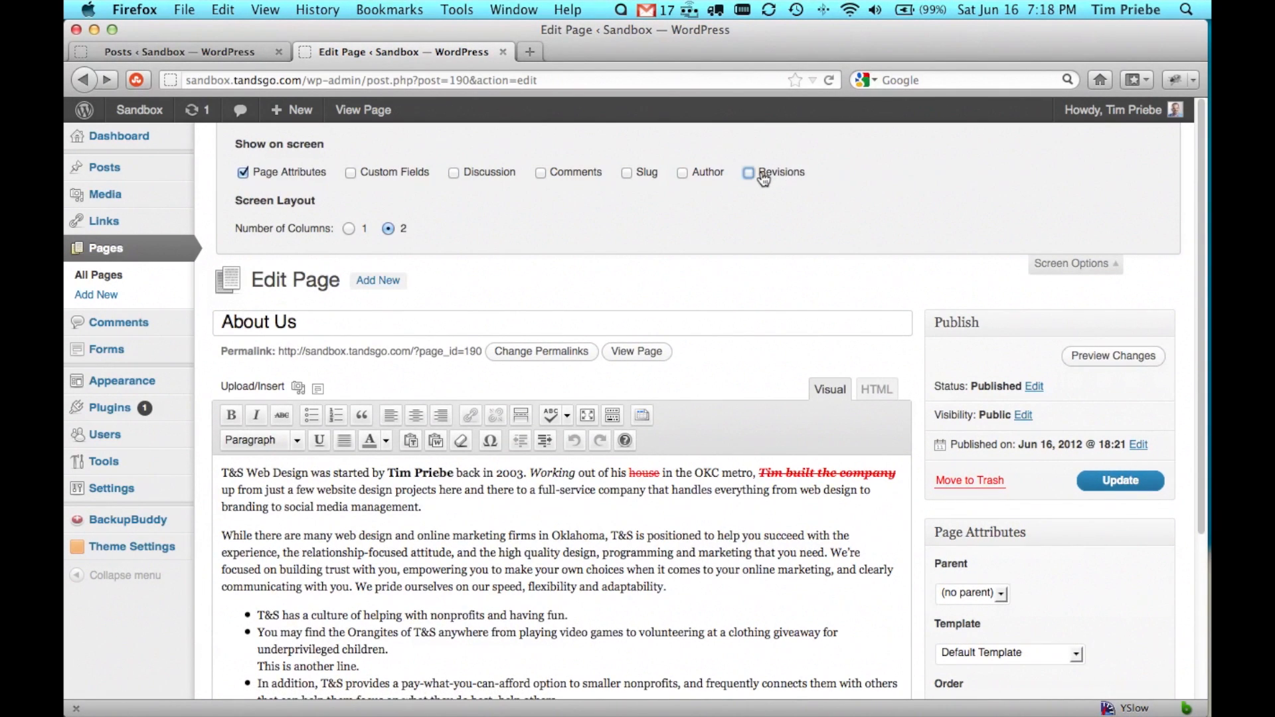
click(747, 171)
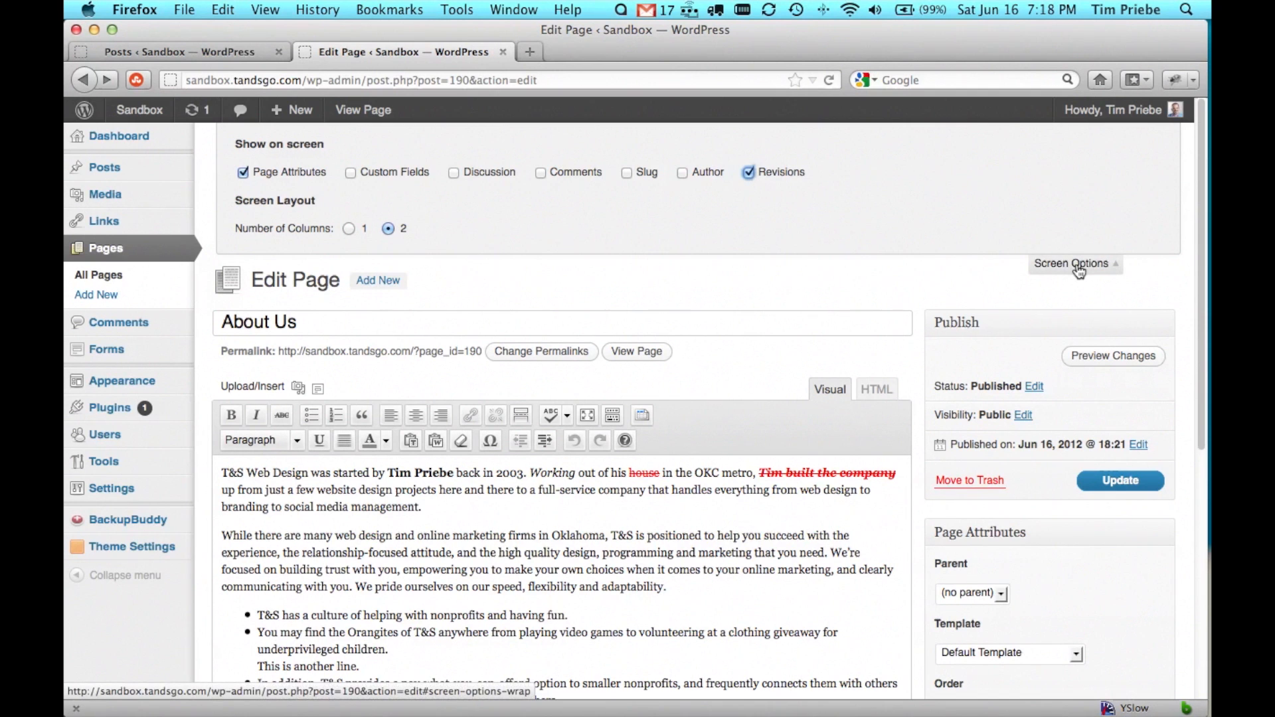
scroll(down, 3)
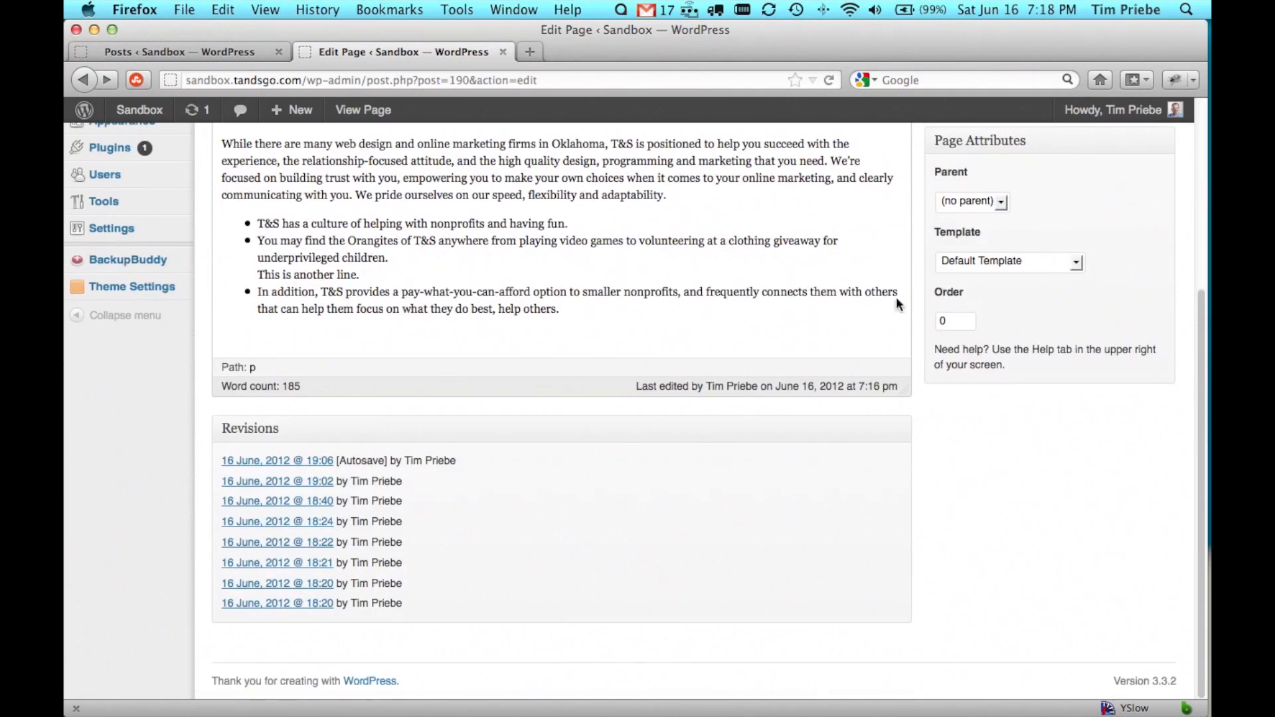
mouse_move(313, 509)
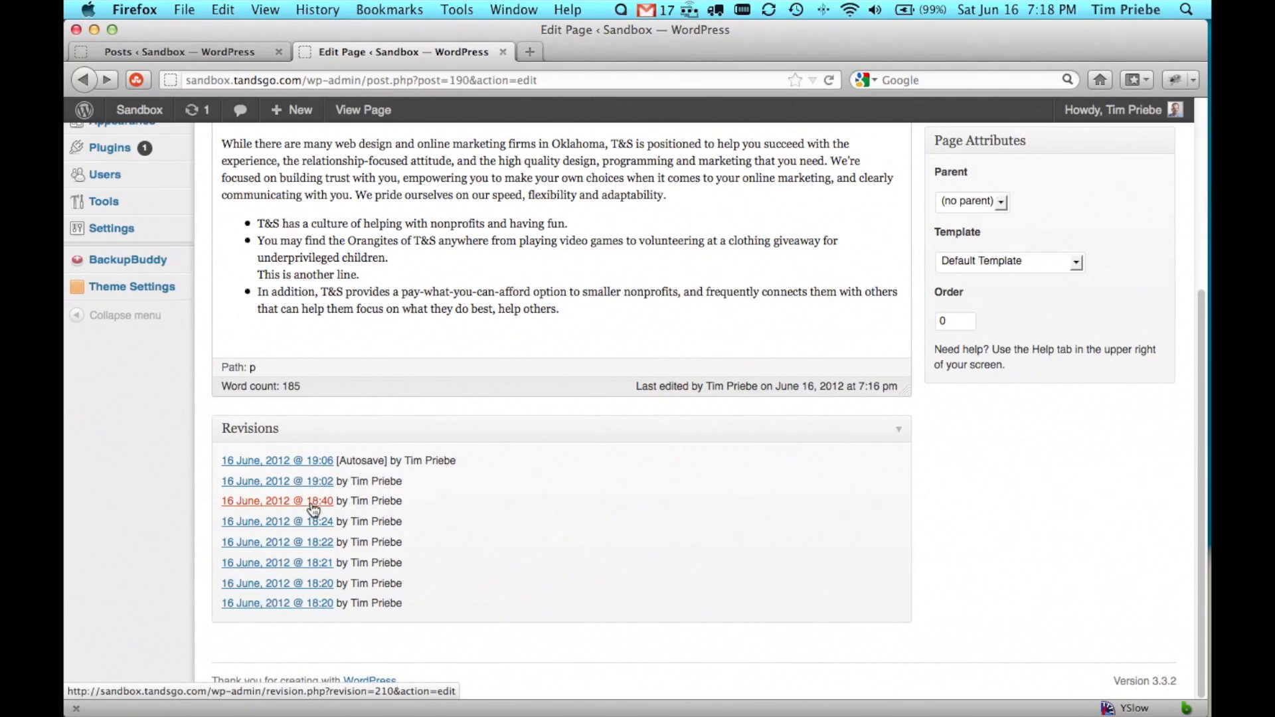
Step: View the 16 June 18:40 revision and mark it as the Old version for comparison
click(276, 501)
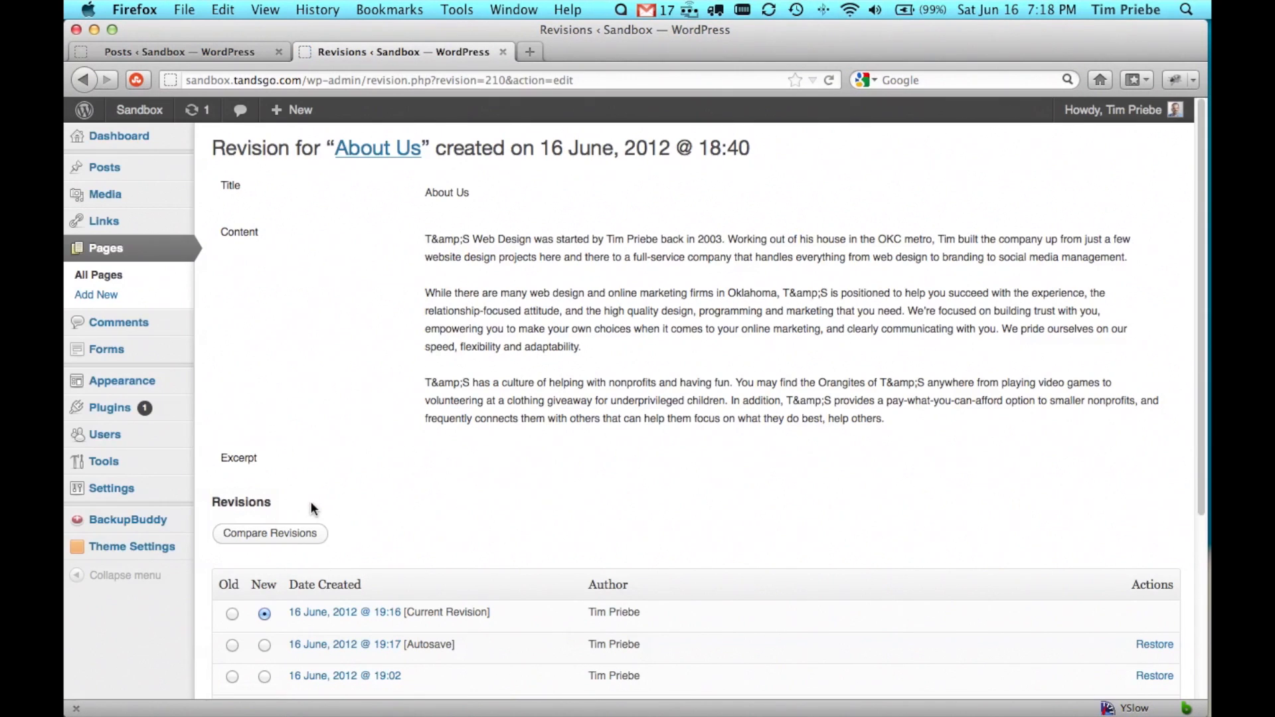
mouse_move(869, 438)
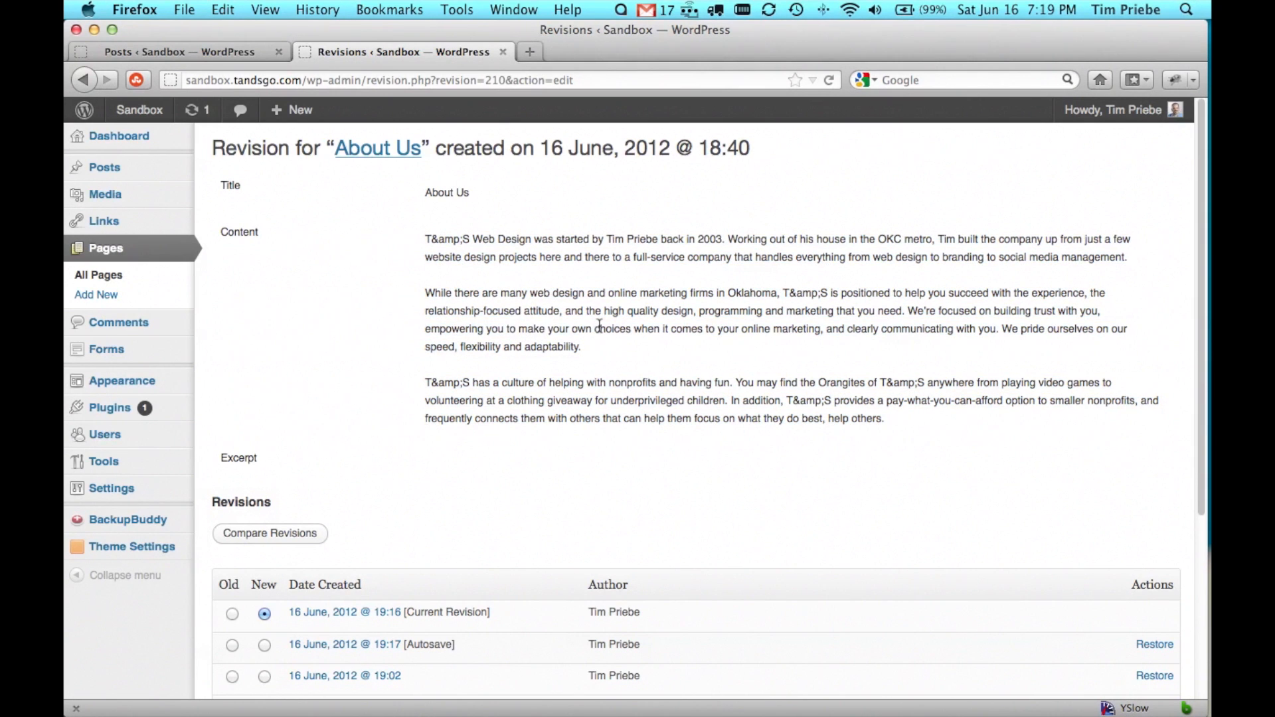
scroll(down, 3)
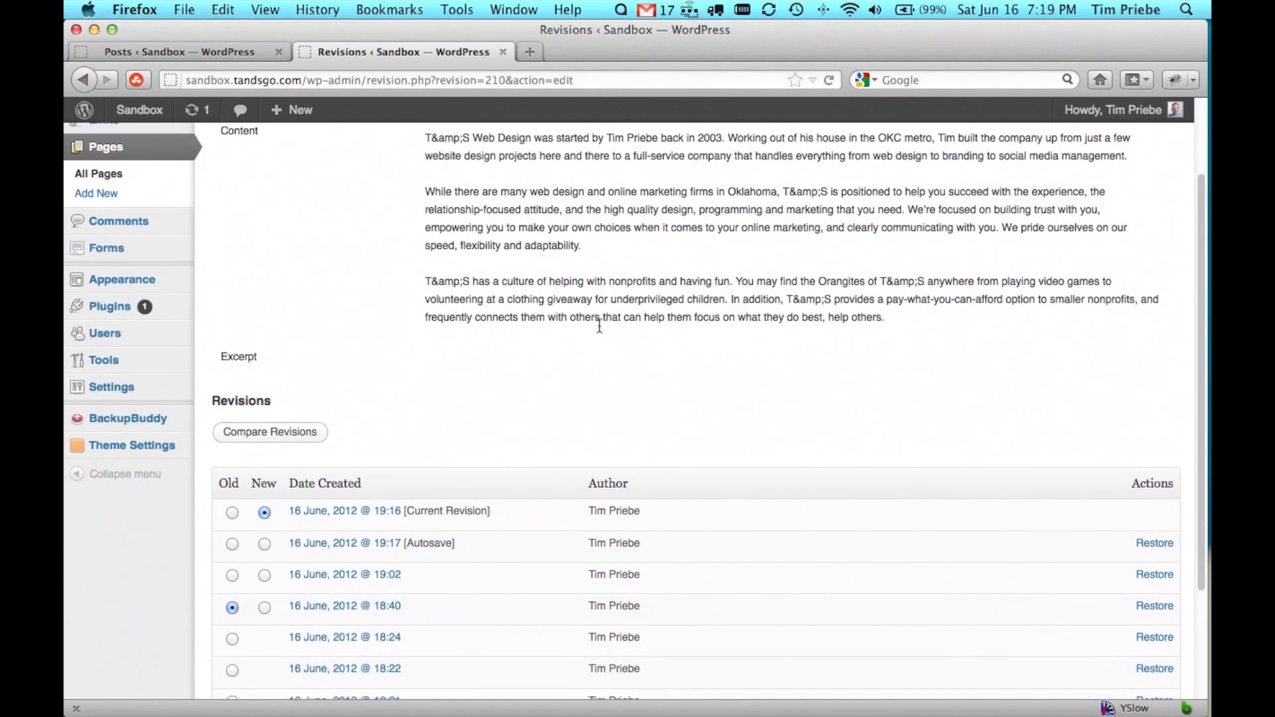
scroll(down, 3)
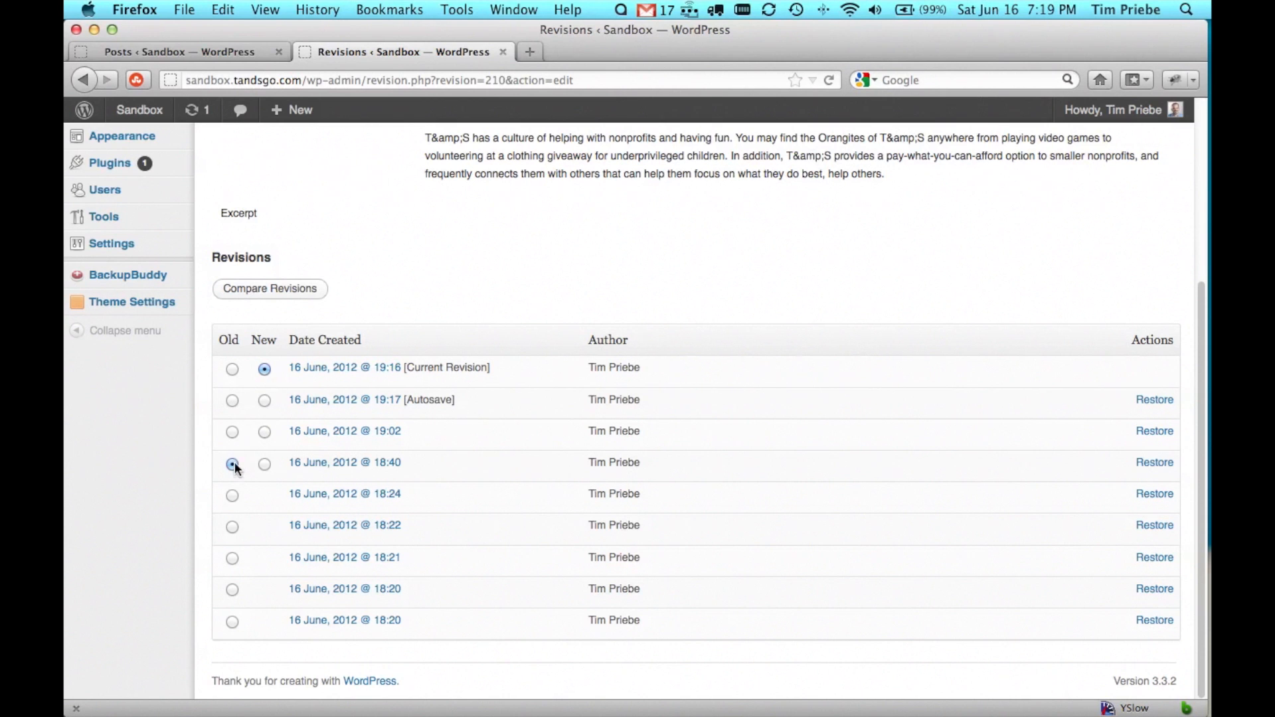
click(232, 463)
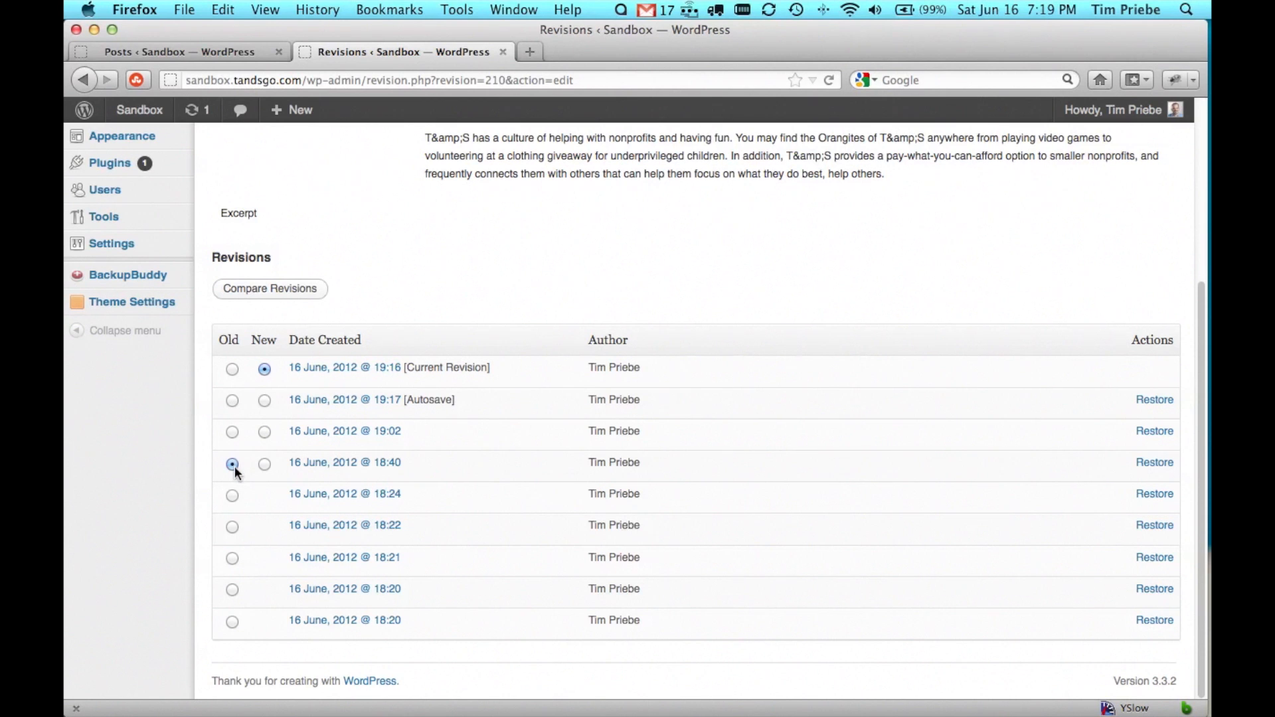
click(269, 289)
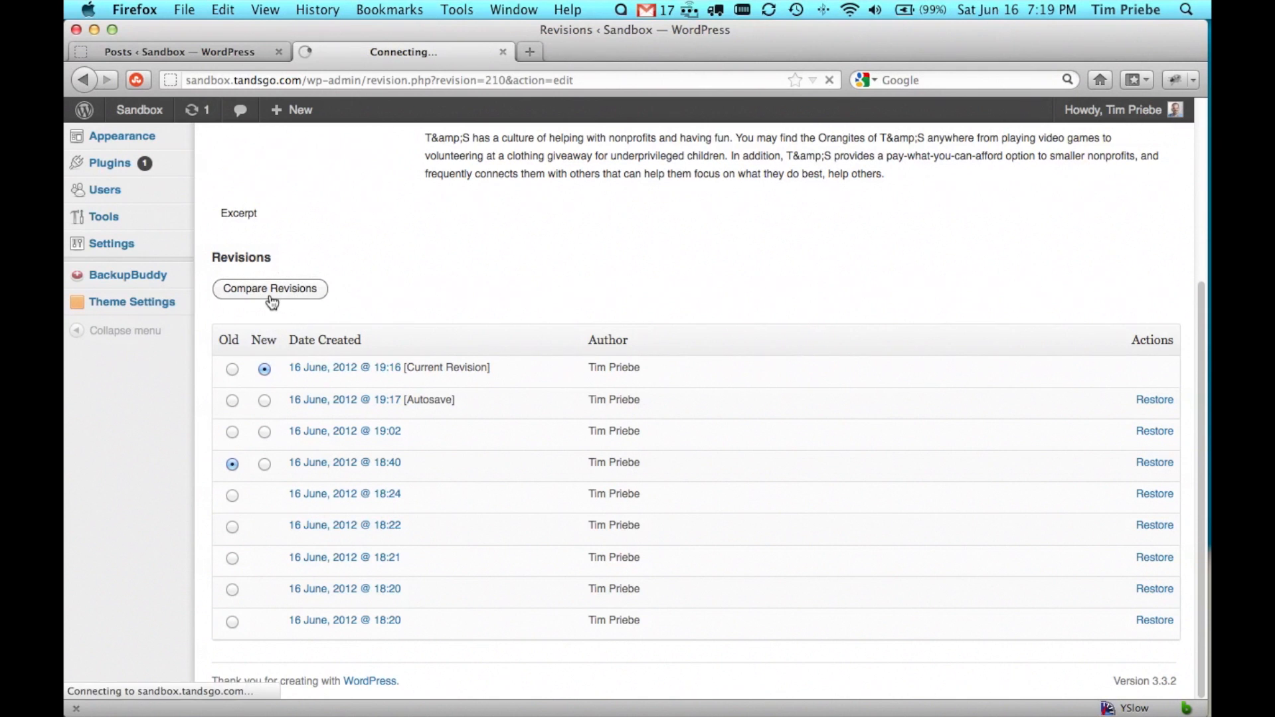
Step: Compare the 18:40 revision against the current 19:16 version and review the highlighted differences
click(269, 289)
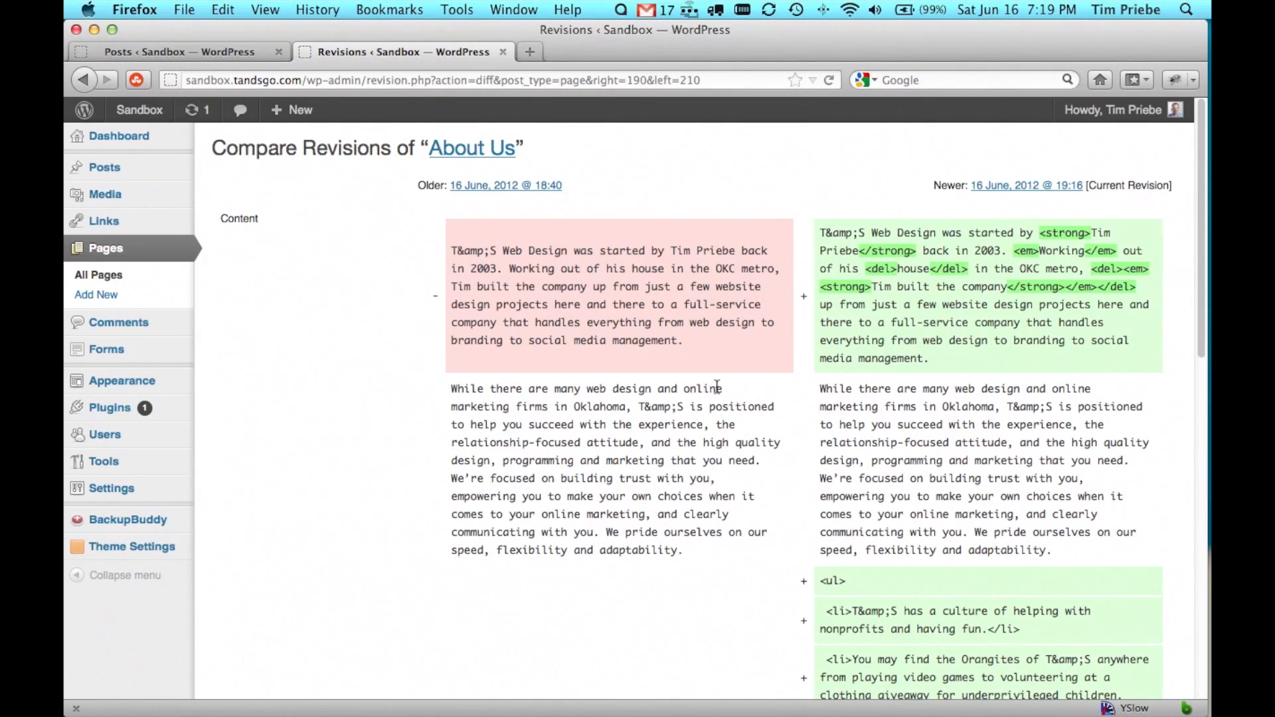
mouse_move(793, 378)
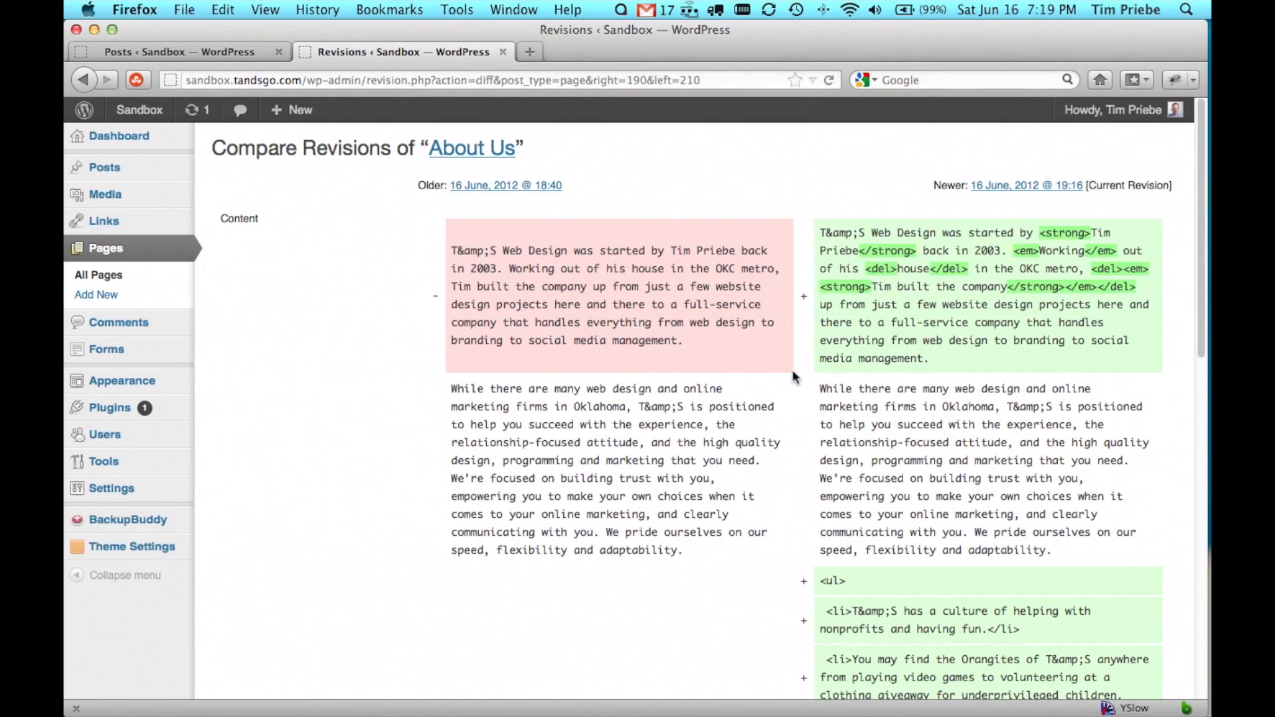
scroll(down, 3)
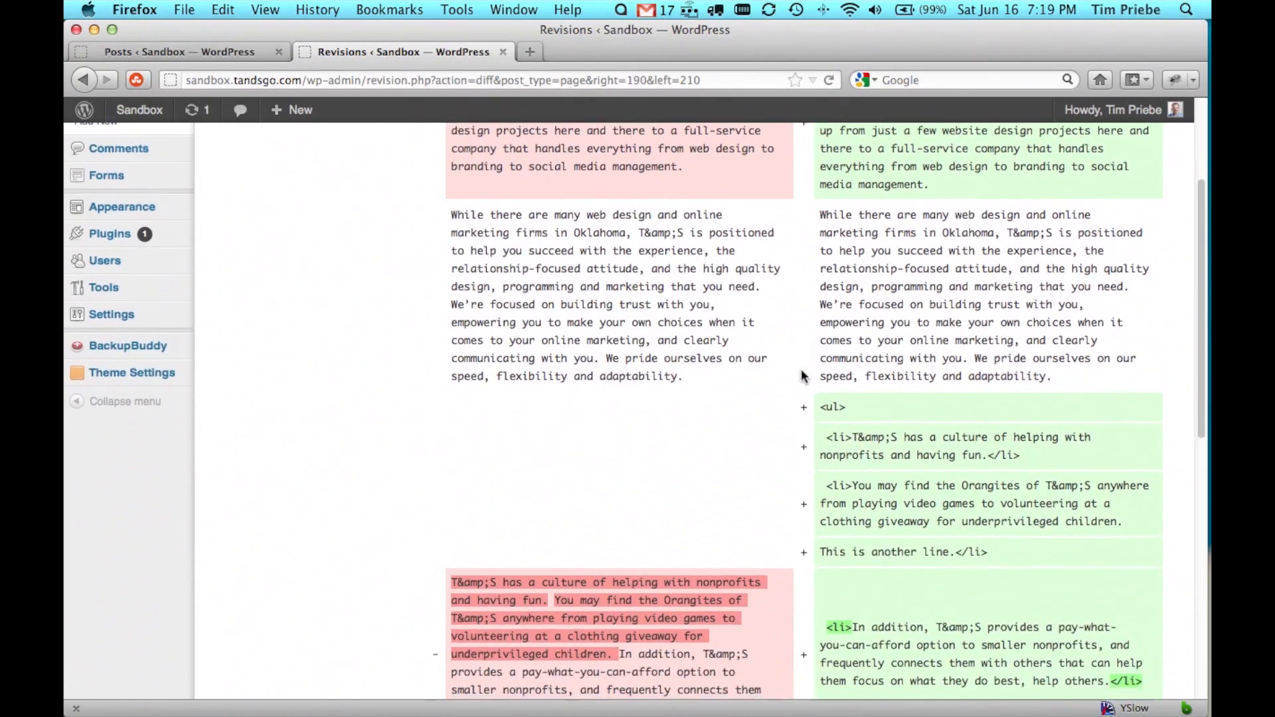
scroll(down, 3)
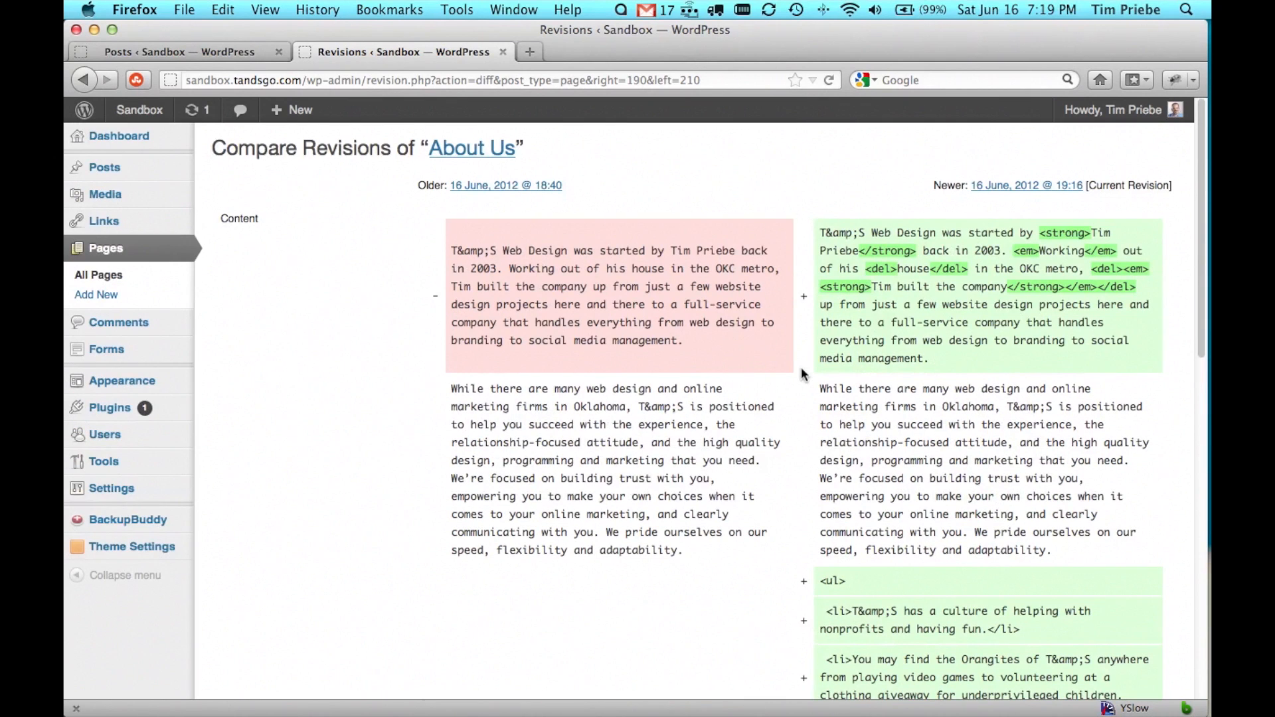
scroll(down, 3)
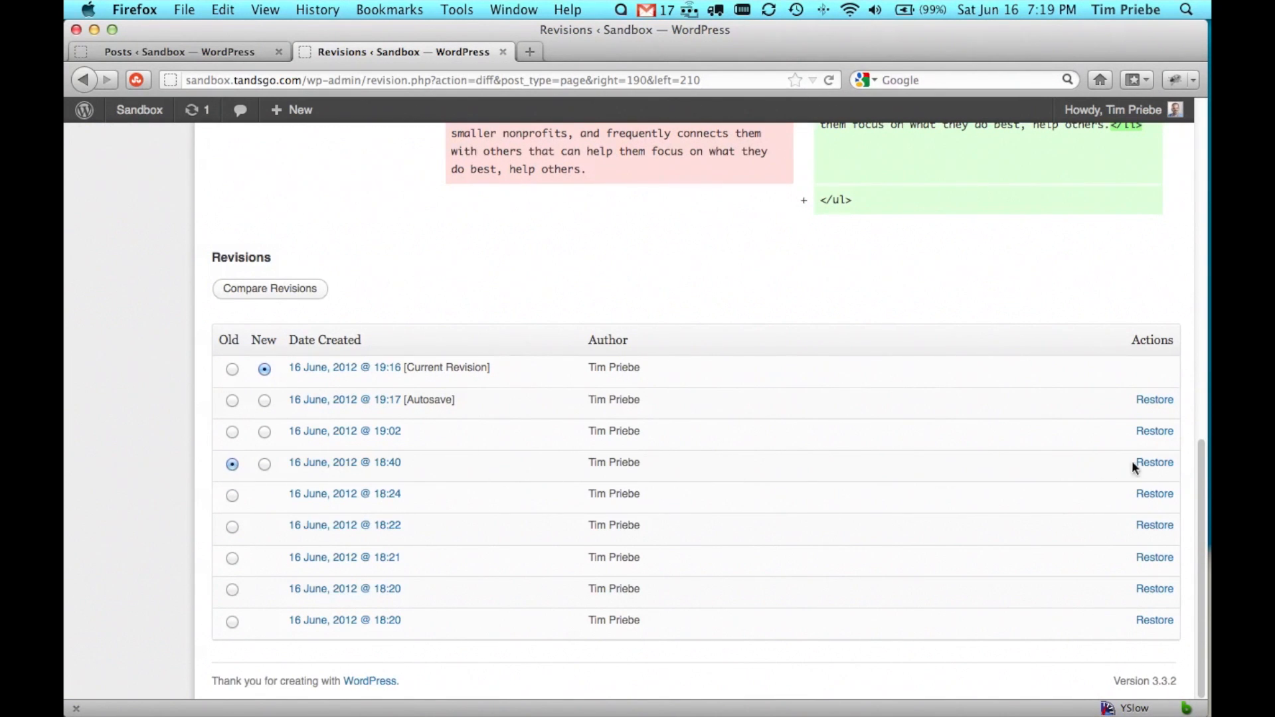
Step: Restore About Us to the 18:40 revision and update the page with that content
click(1155, 462)
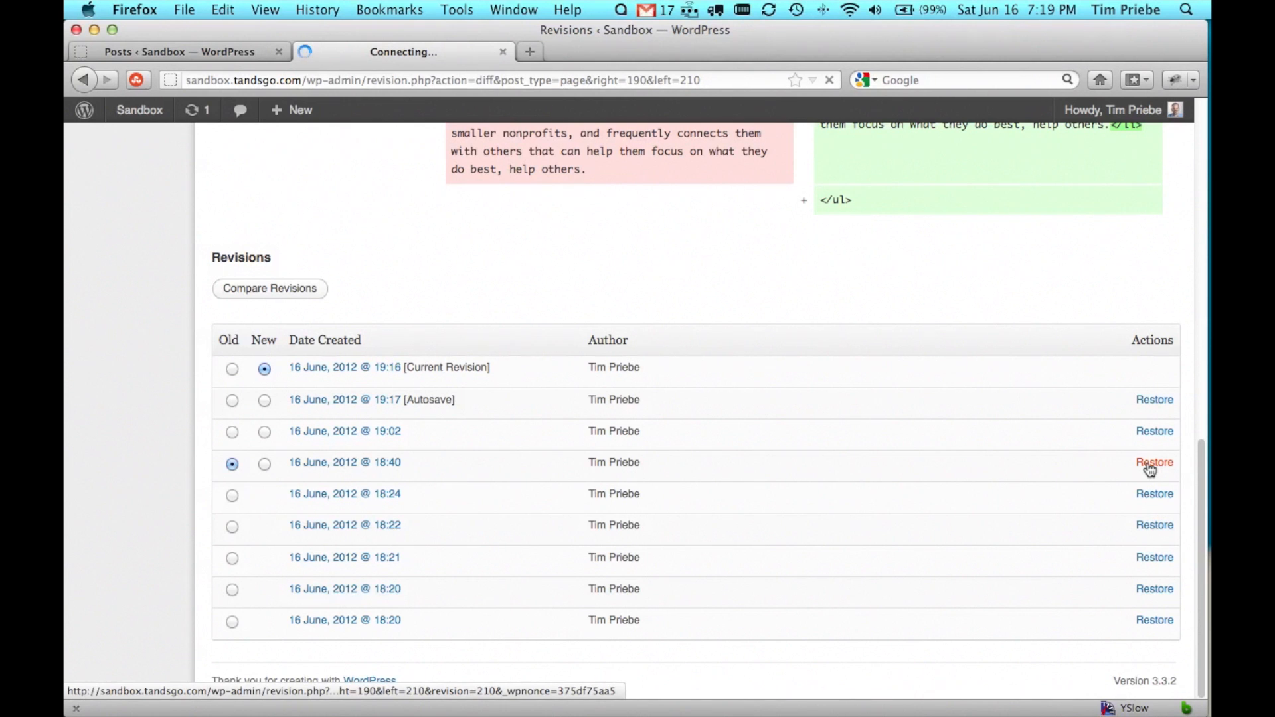
click(1154, 462)
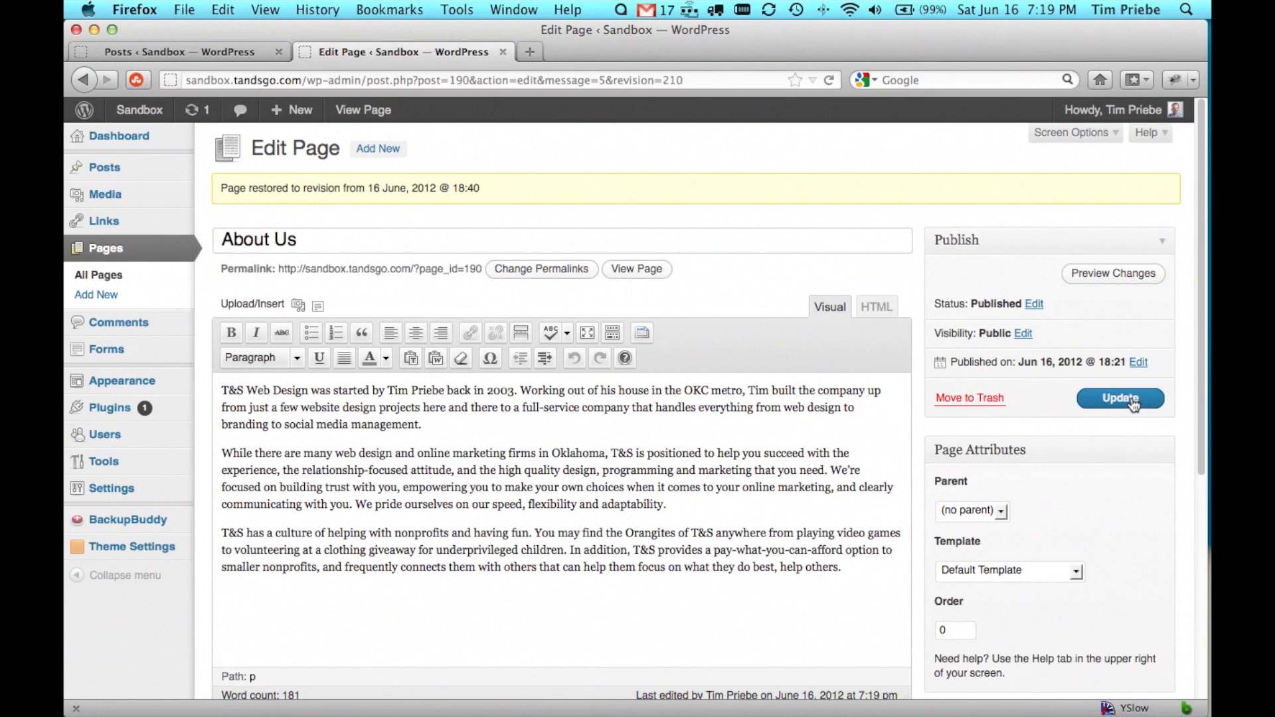
click(1120, 398)
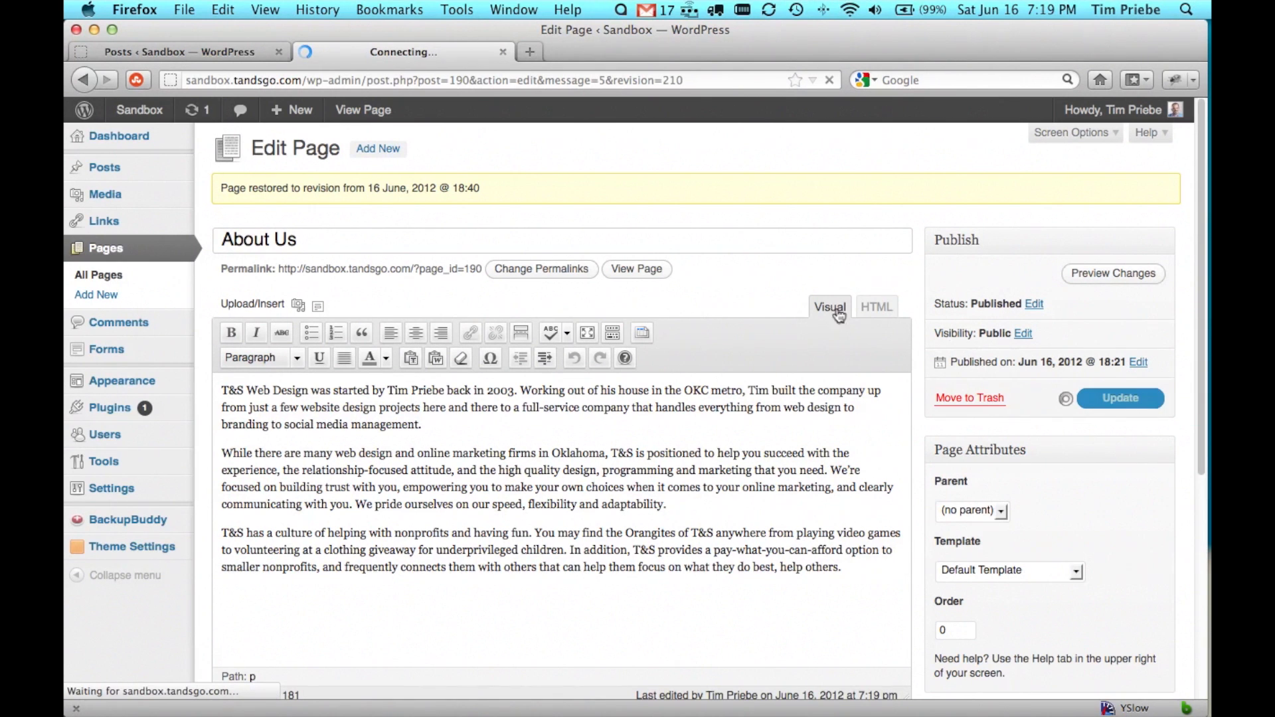
click(1120, 397)
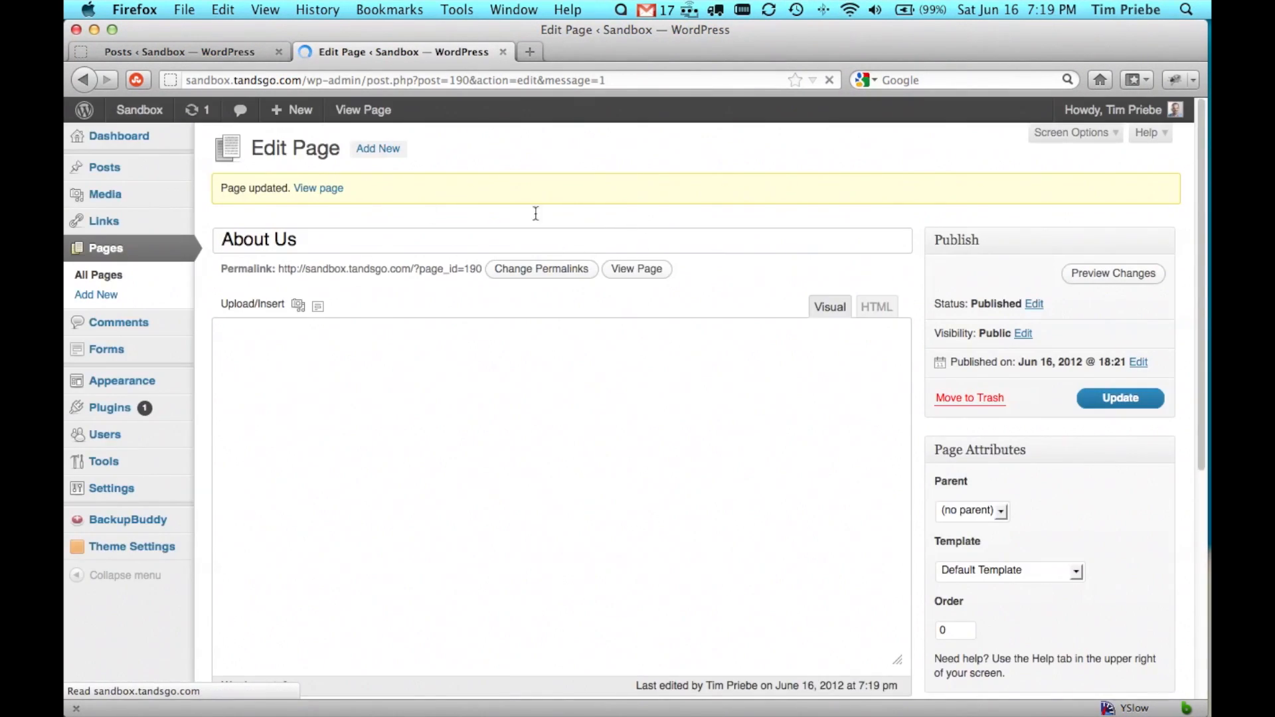